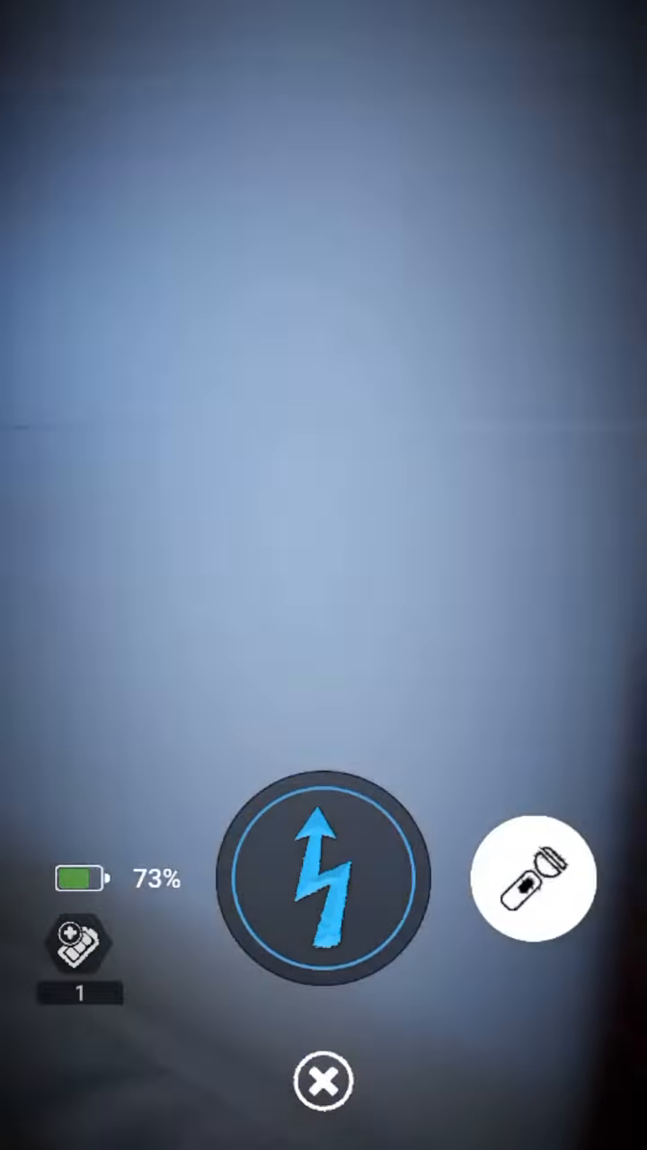
Turn the flashlight off so the room goes dim at 72% battery
click(535, 878)
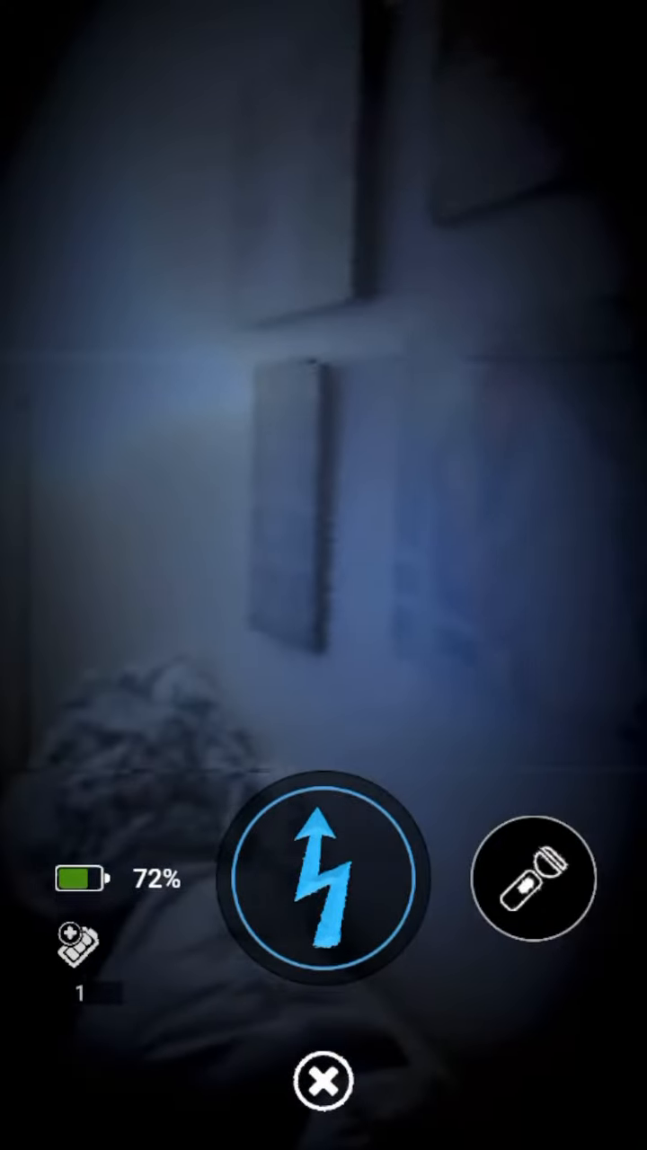
Explore the shelves with the flashlight on, then turn it off at 16% battery
click(534, 878)
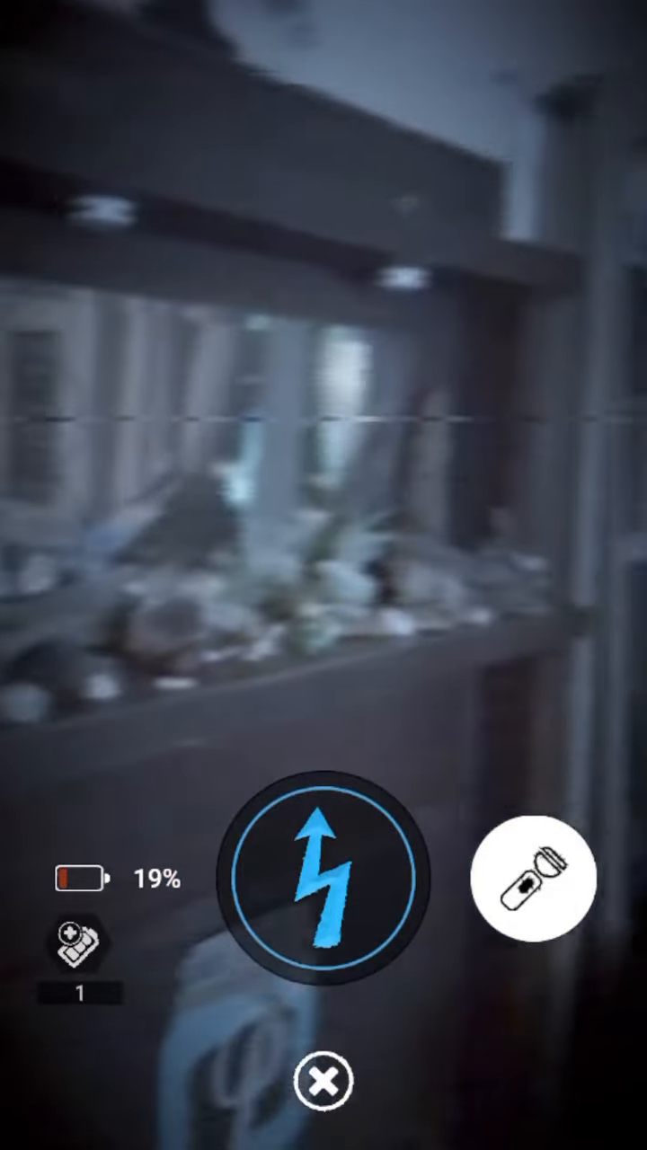
click(535, 878)
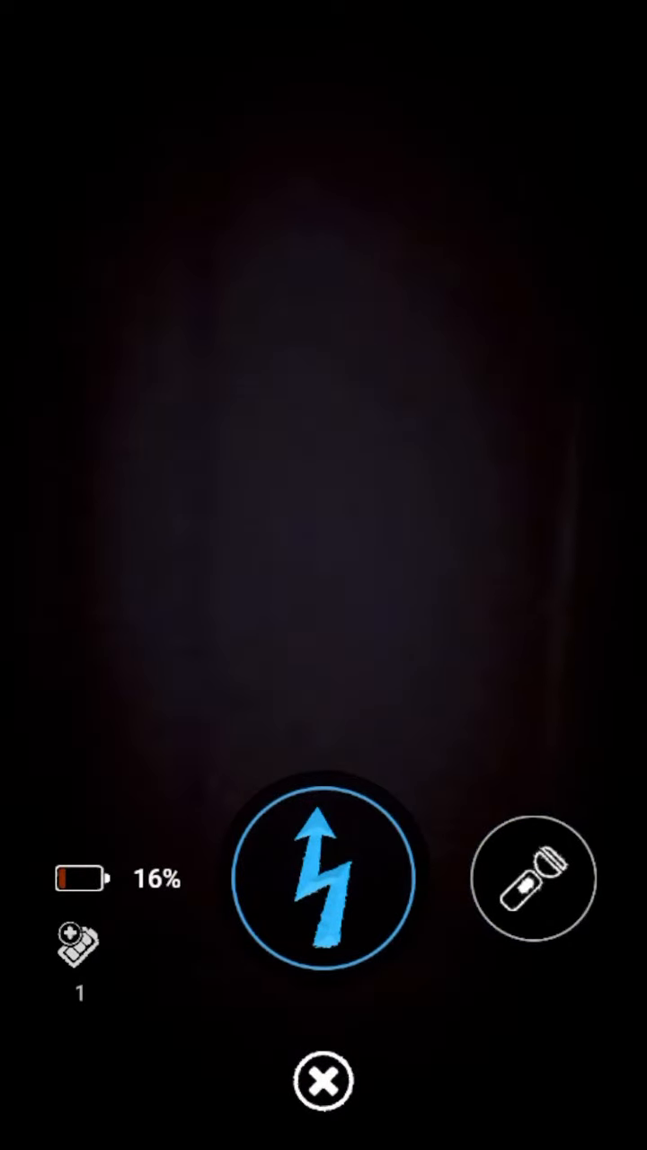
Bring back the dim view of the wall with framed pictures, battery at 16%
click(532, 877)
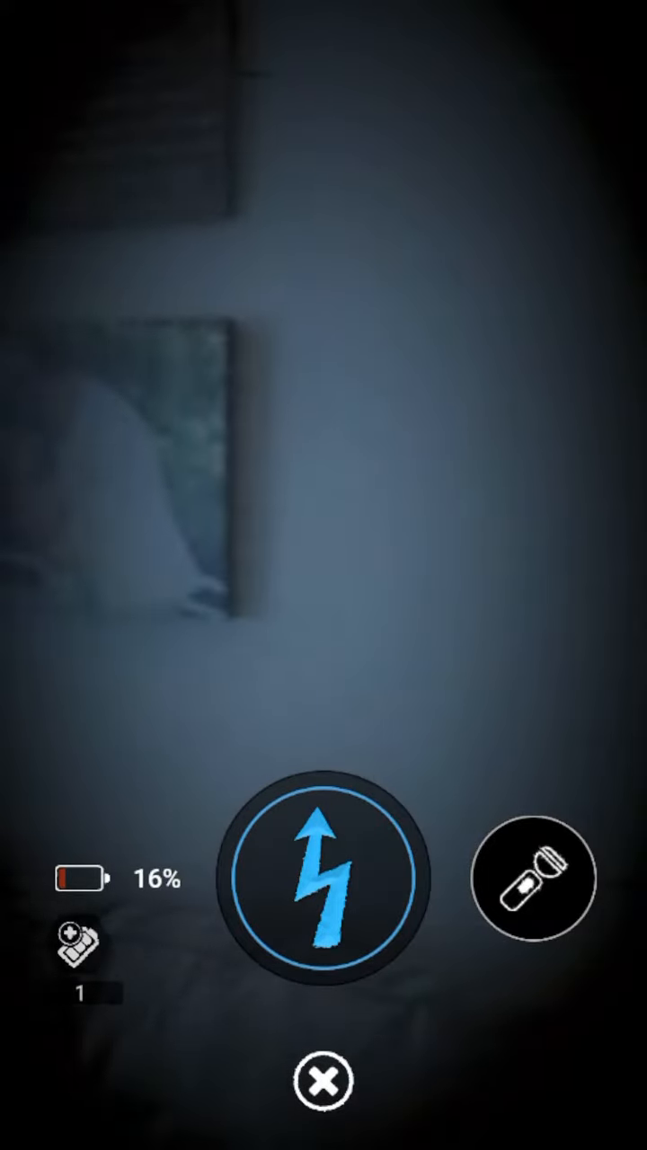